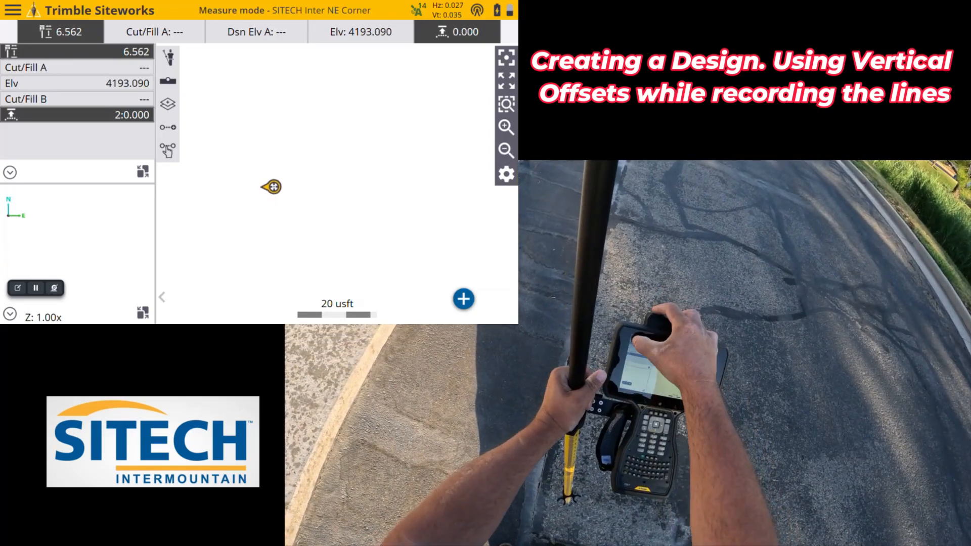
Step: Enable Measurement offset in Measurement Settings and accept to return to the map
{"action": "left_click", "coordinate": [12, 11]}
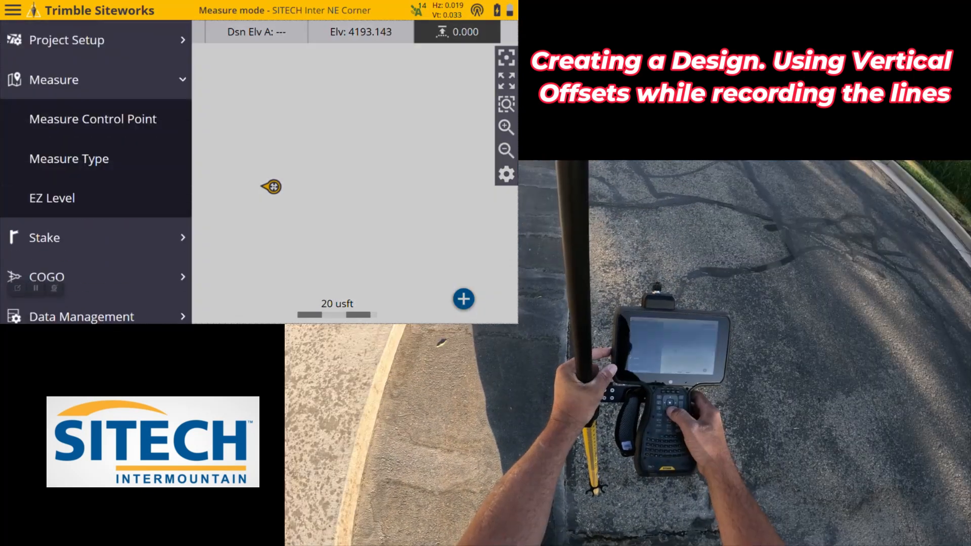
{"action": "scroll", "scroll_direction": "down", "scroll_amount": 3}
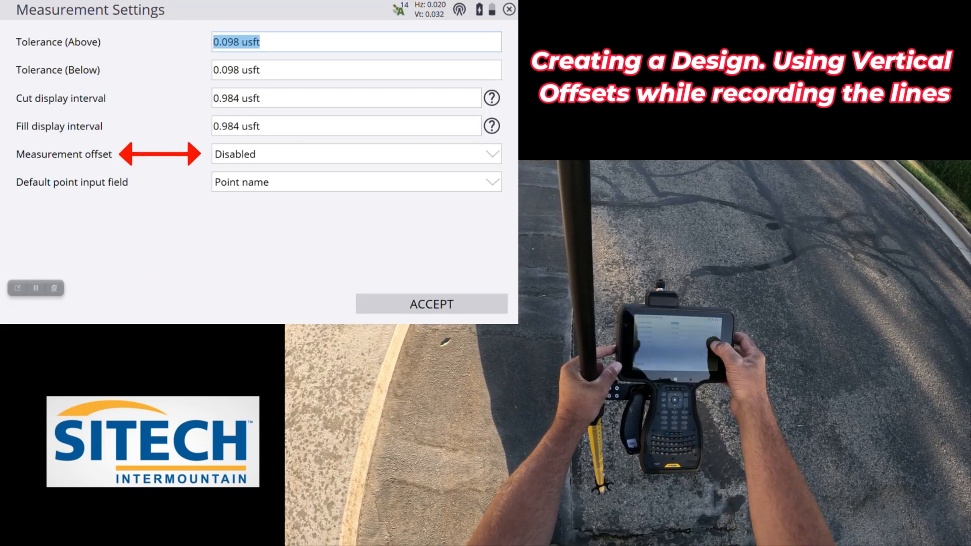
{"action": "left_click", "coordinate": [355, 154]}
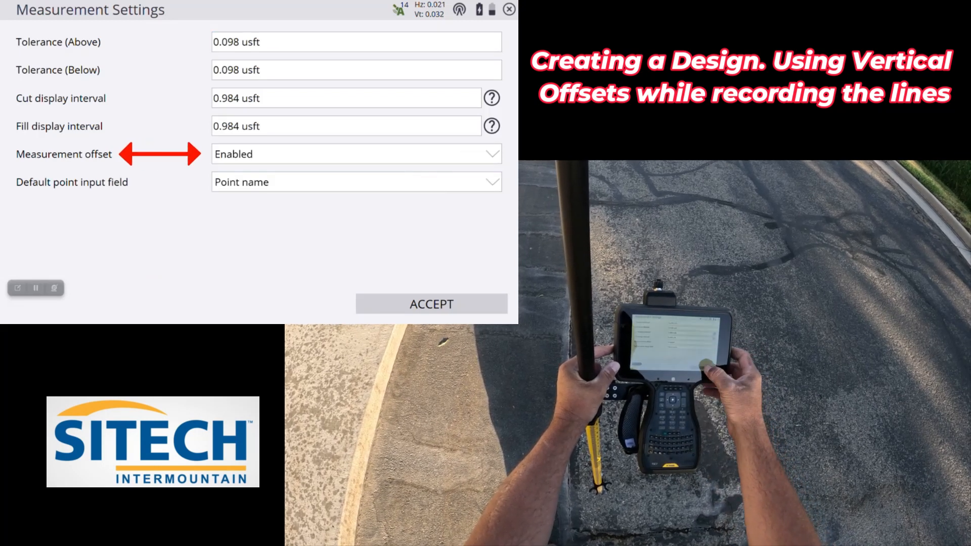
{"action": "left_click", "coordinate": [430, 303]}
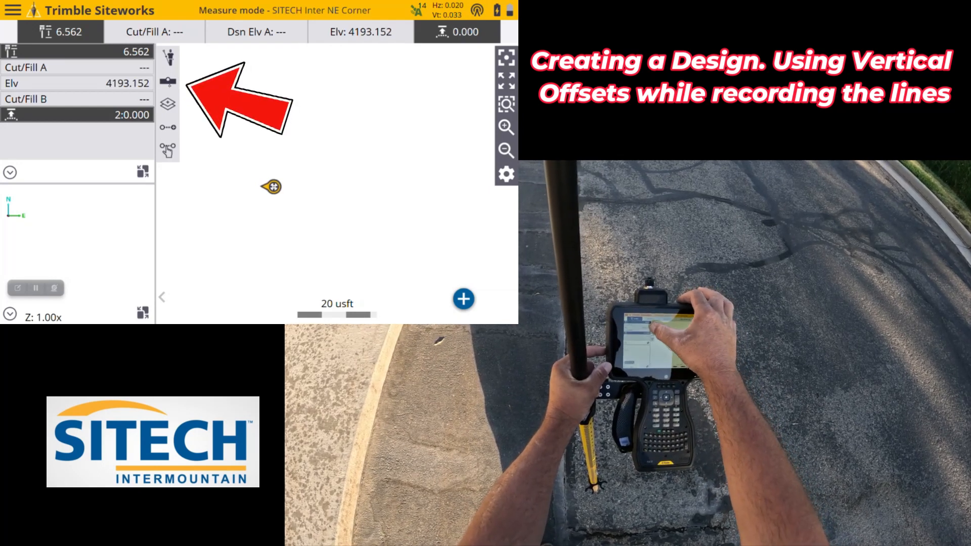
Step: Start recording a new breakline named 'reveal' with a -0.50 vertical offset
{"action": "left_click", "coordinate": [463, 299]}
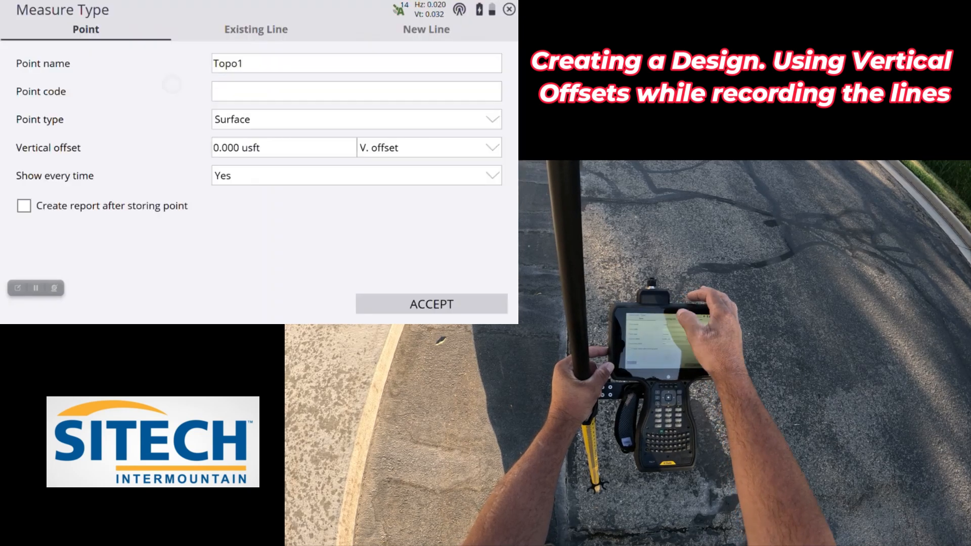
{"action": "left_click", "coordinate": [425, 30]}
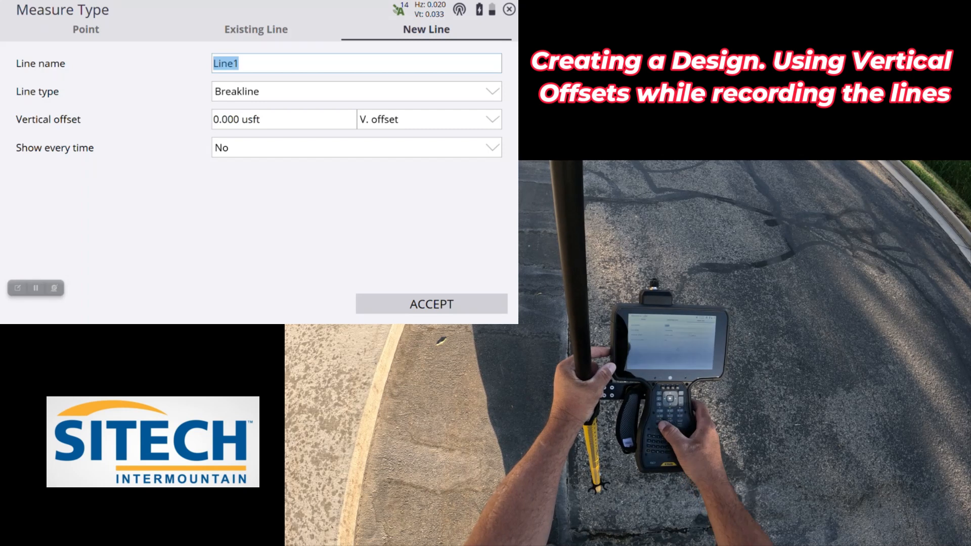
{"action": "type", "text": "rev"}
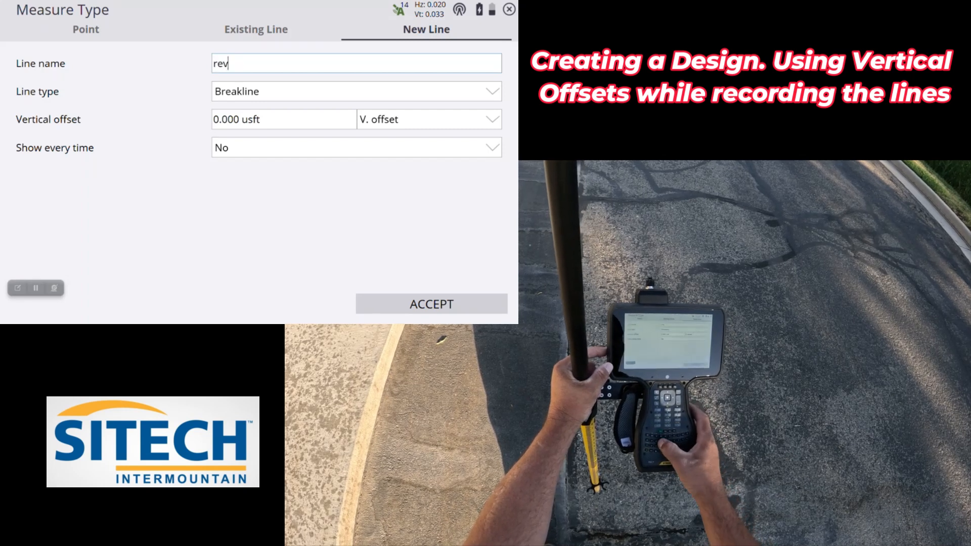
{"action": "type", "text": "eal"}
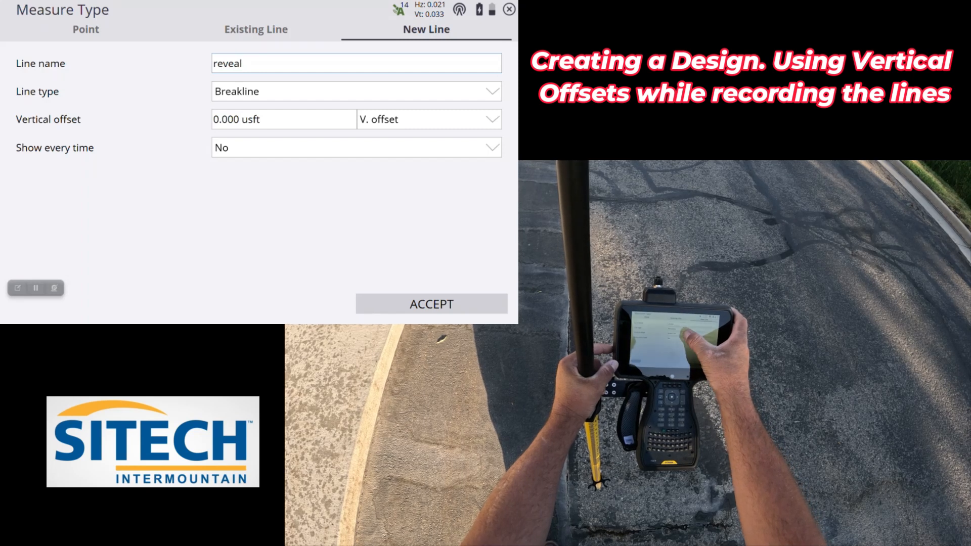
{"action": "type", "text": "-.50"}
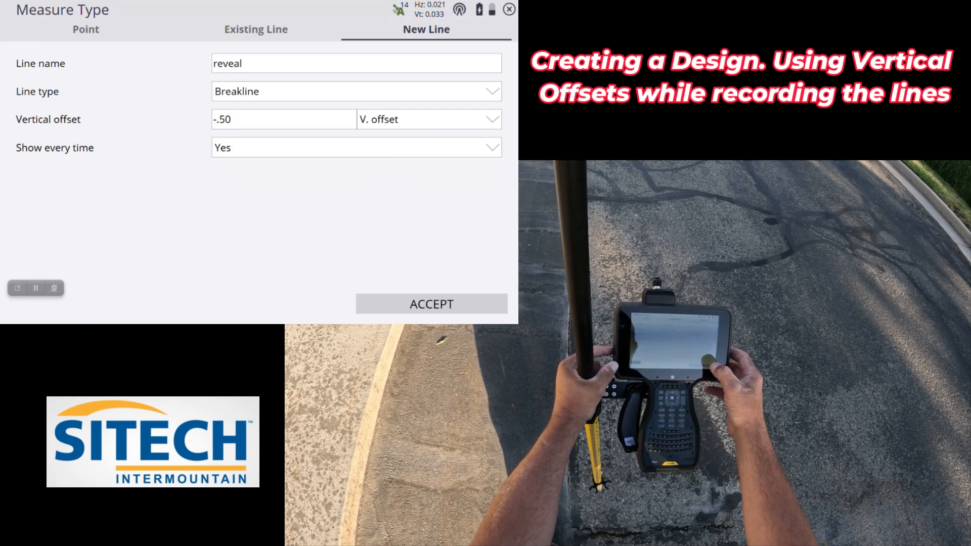
{"action": "left_click", "coordinate": [430, 304]}
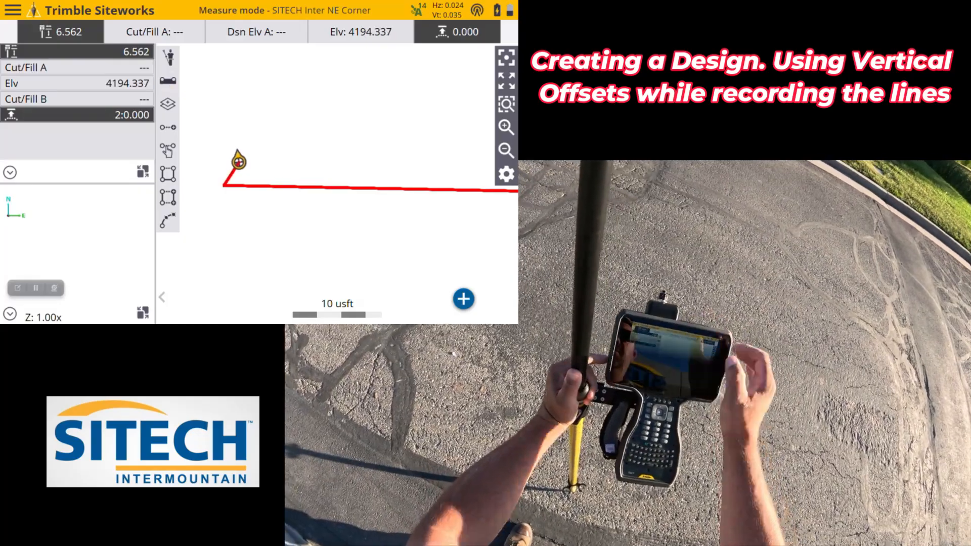
Step: End the reveal line and start a new 'eop' breakline with zero offset
{"action": "left_click", "coordinate": [463, 299]}
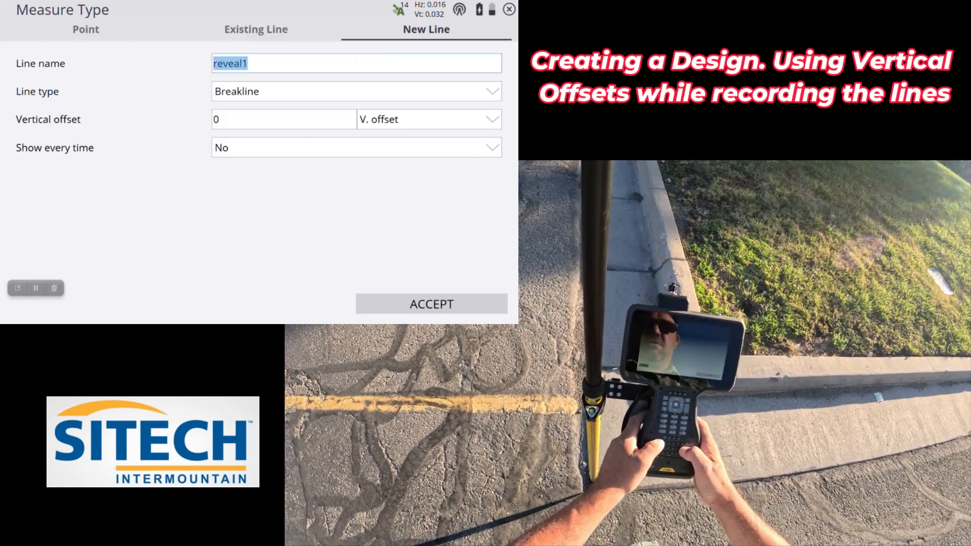
{"action": "type", "text": "eop"}
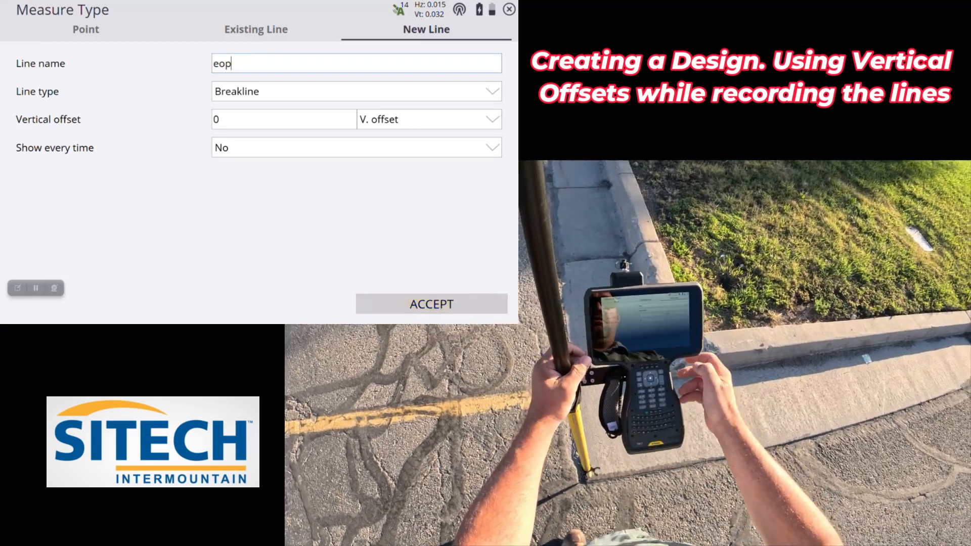
{"action": "left_click", "coordinate": [431, 304]}
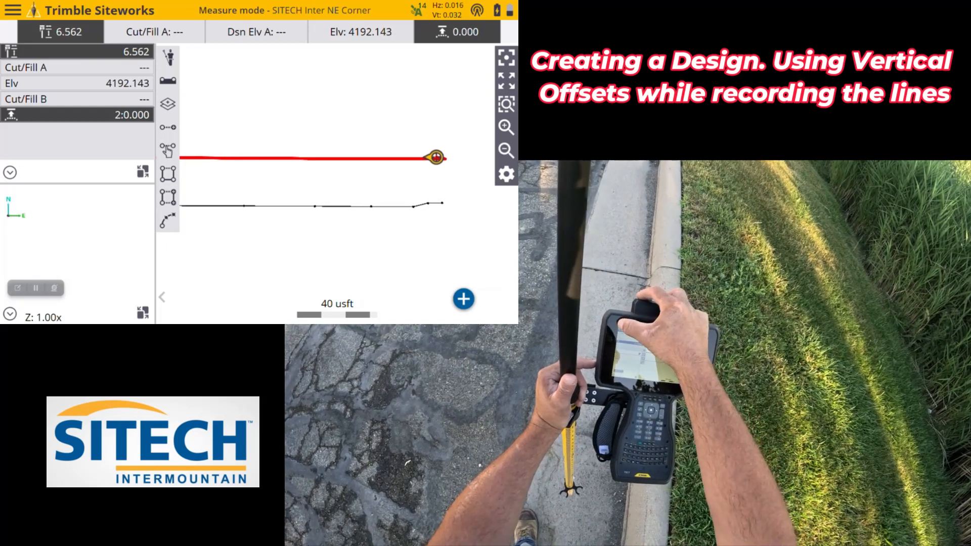
Step: Finish the eop line and open Data Management's Surface as Design form
{"action": "left_click", "coordinate": [12, 10]}
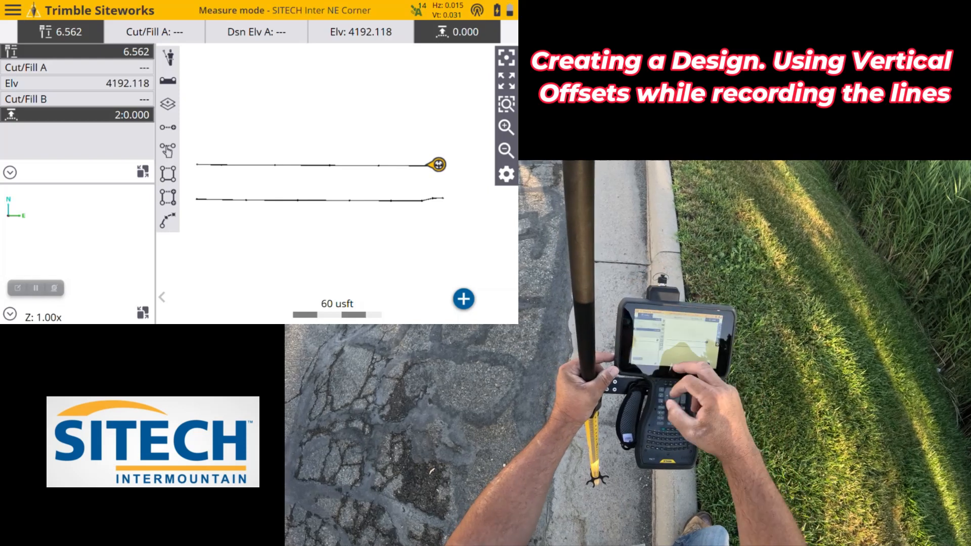
{"action": "left_click", "coordinate": [12, 10]}
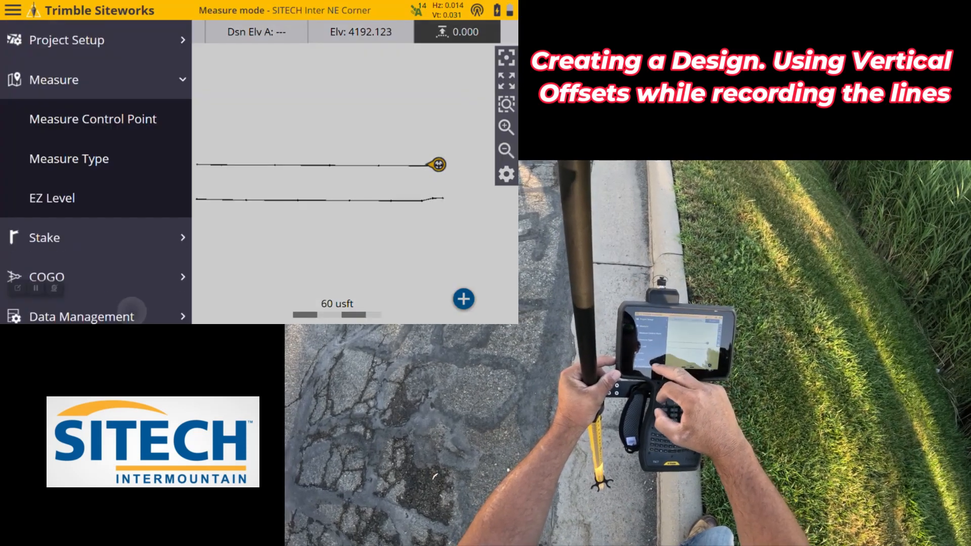
{"action": "left_click", "coordinate": [81, 315]}
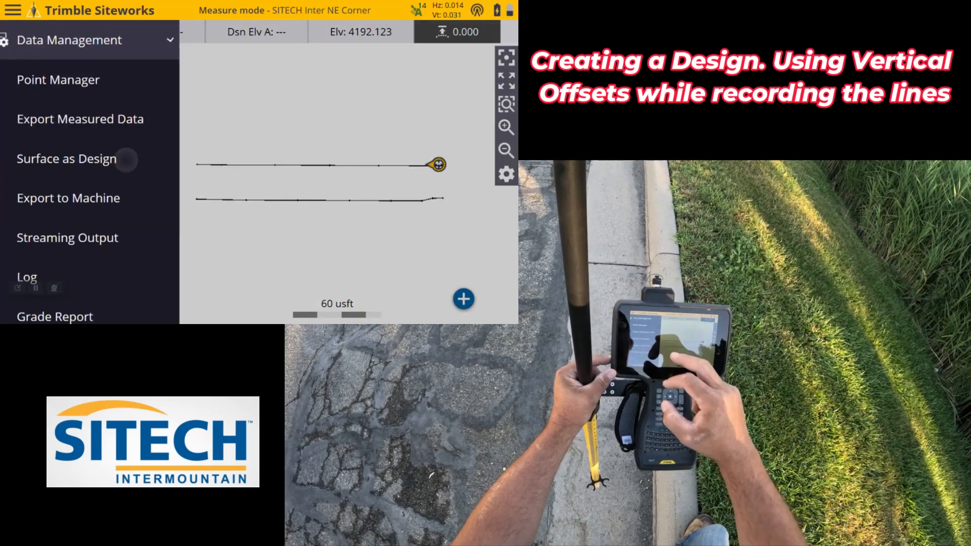
{"action": "left_click", "coordinate": [66, 158]}
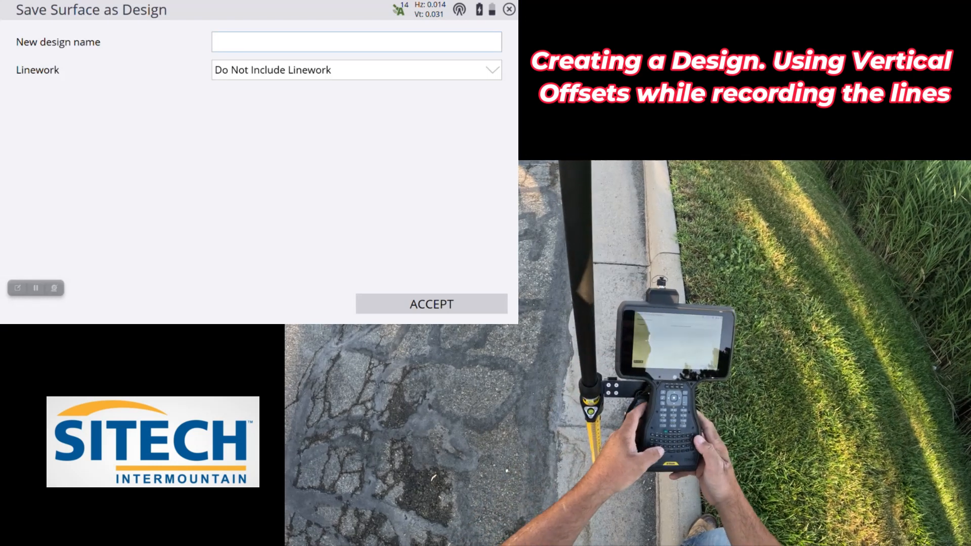
Step: Name the design 'new road' and set Linework to Include Measured Linework
{"action": "type", "text": "new"}
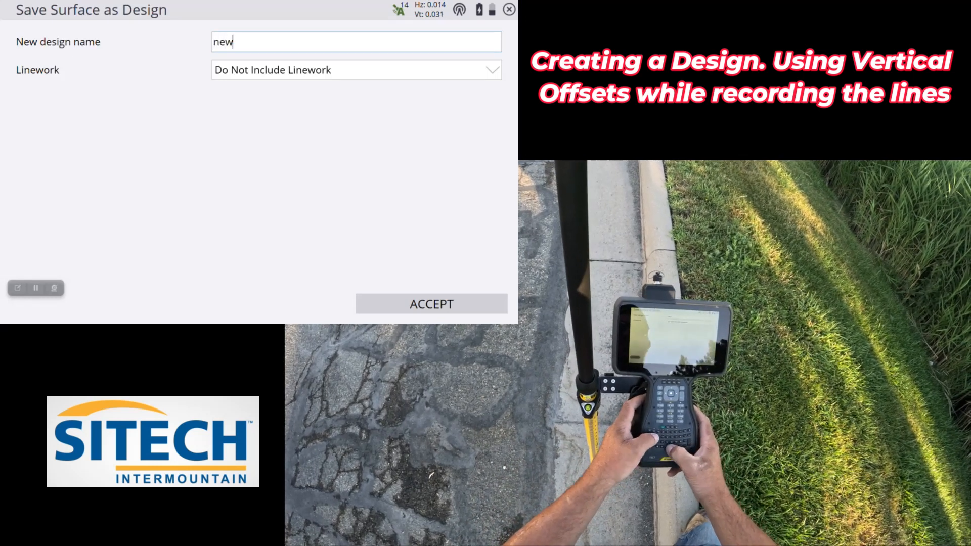
{"action": "type", "text": "ro"}
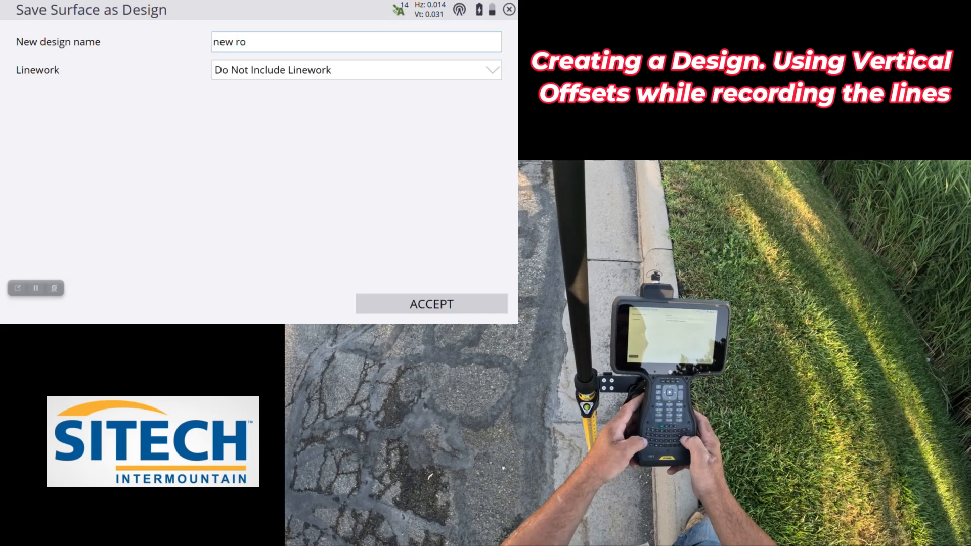
{"action": "type", "text": "ad"}
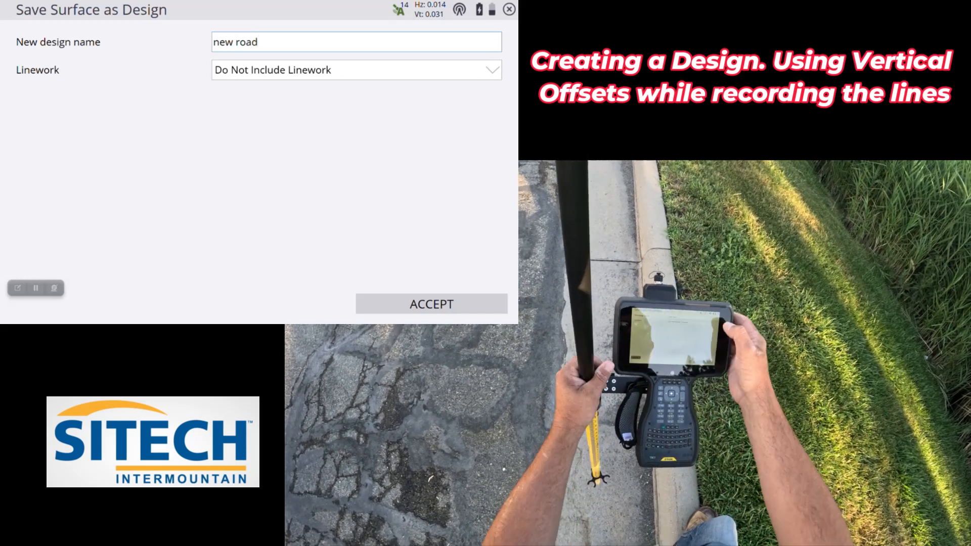
{"action": "left_click", "coordinate": [356, 69]}
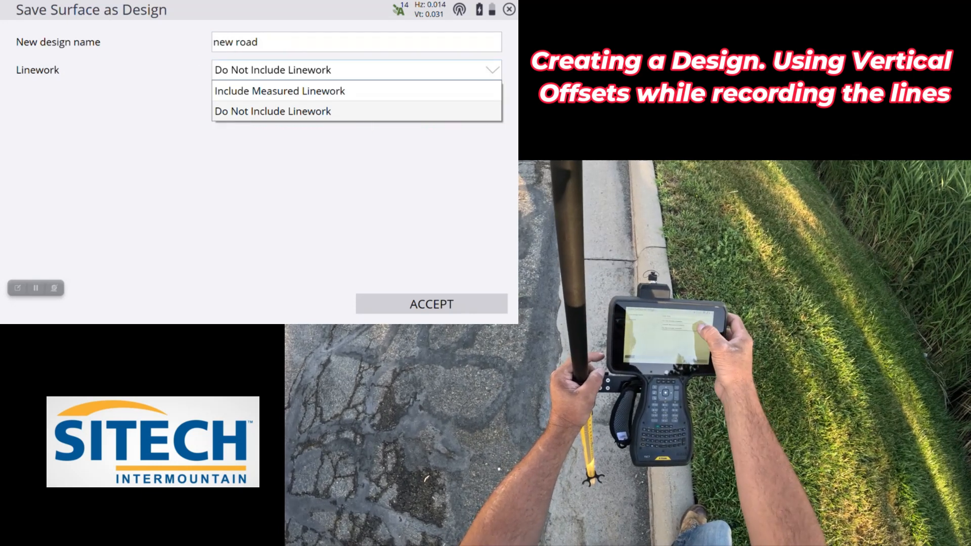
{"action": "left_click", "coordinate": [279, 91]}
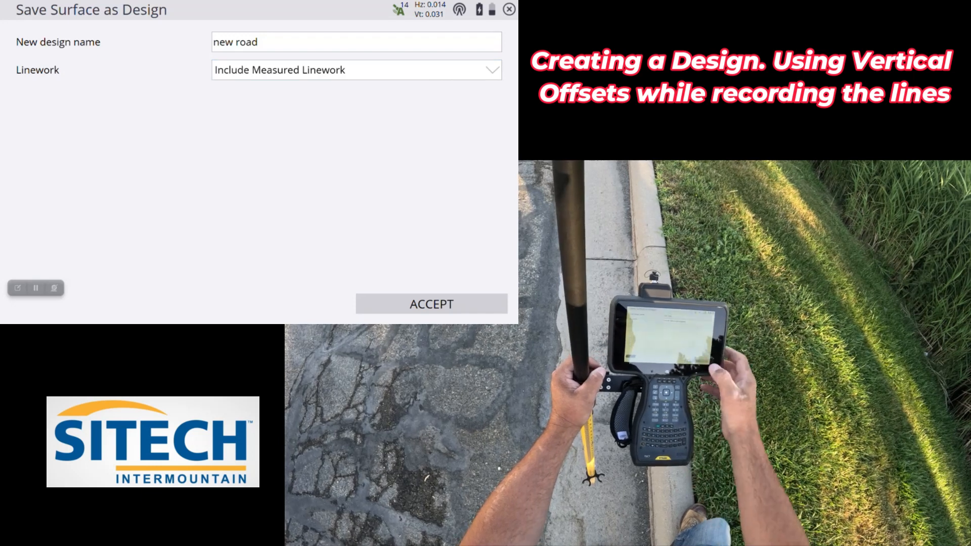
{"action": "left_click", "coordinate": [430, 303]}
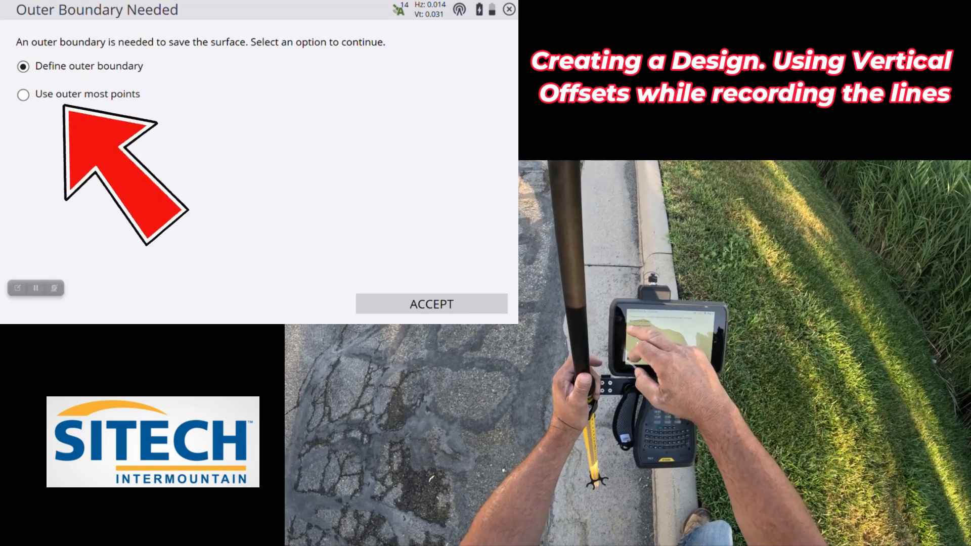
Step: Use the outermost points as the boundary and finish saving the design
{"action": "left_click", "coordinate": [24, 94]}
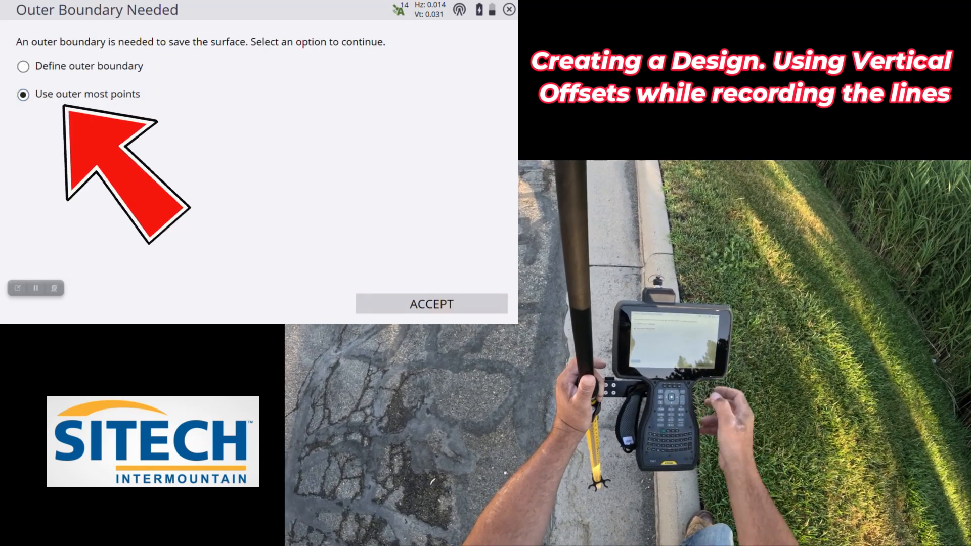
{"action": "left_click", "coordinate": [430, 303]}
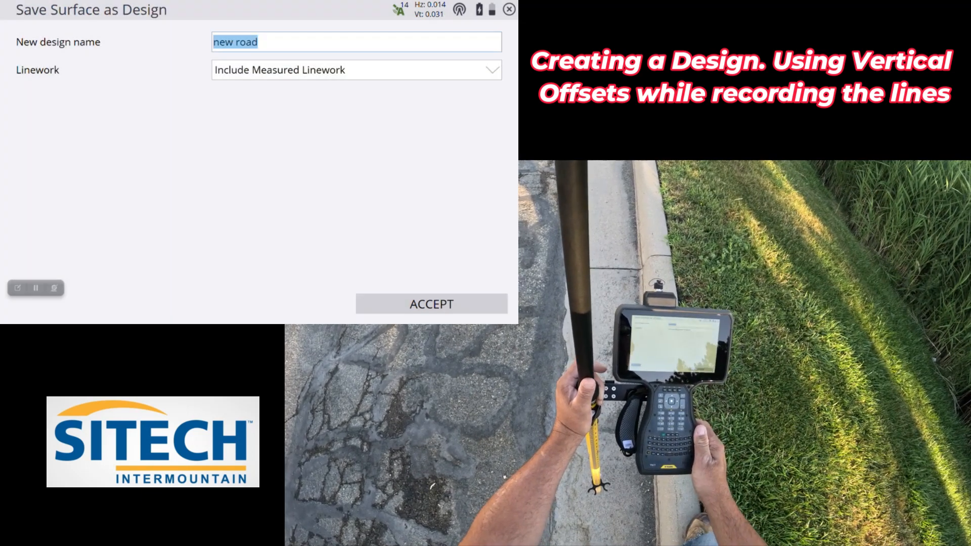
{"action": "left_click", "coordinate": [430, 303]}
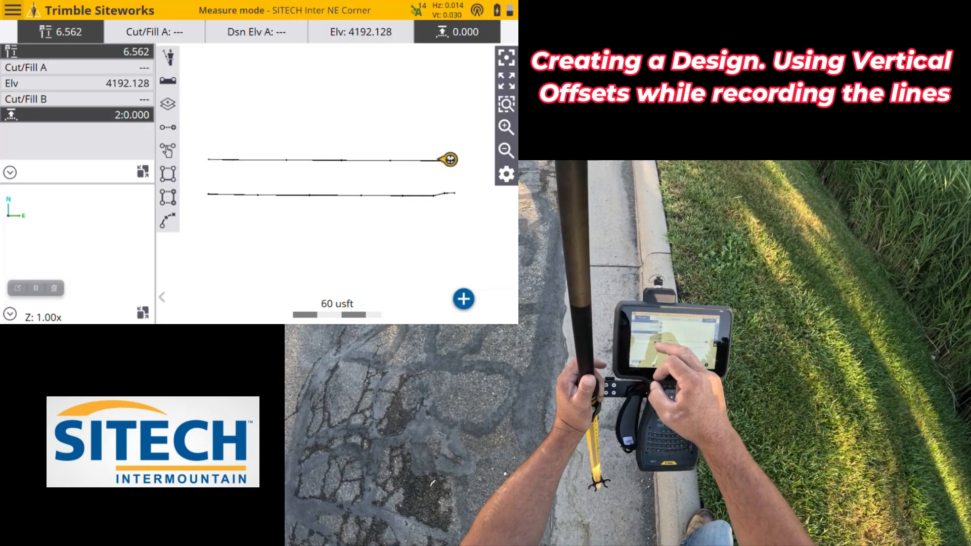
Step: Select 'new road' as the project's design and load it
{"action": "left_click", "coordinate": [12, 10]}
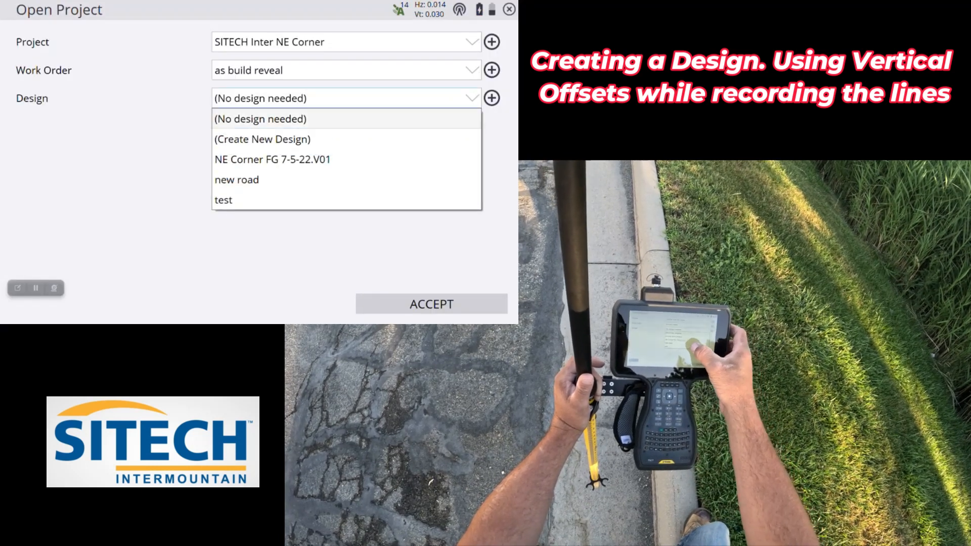
{"action": "left_click", "coordinate": [237, 180]}
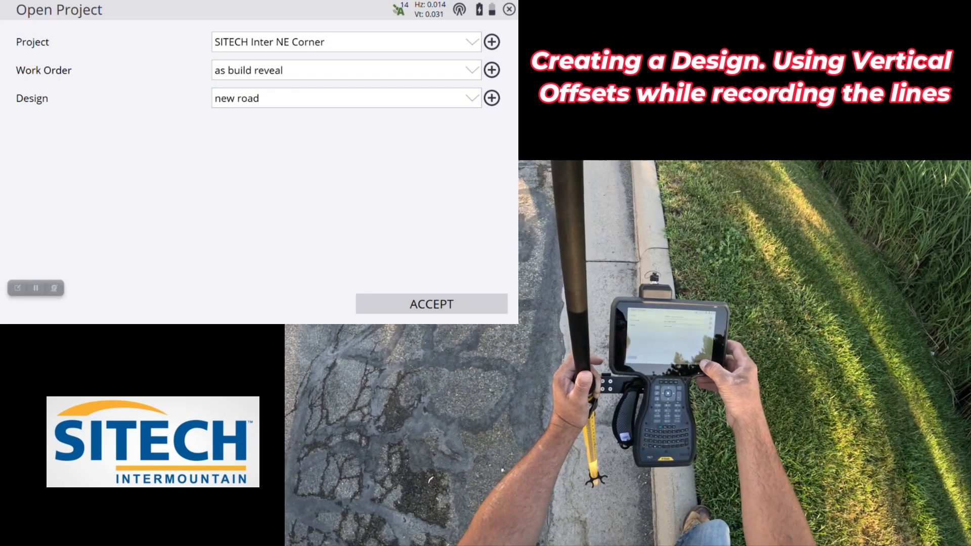
{"action": "left_click", "coordinate": [431, 304]}
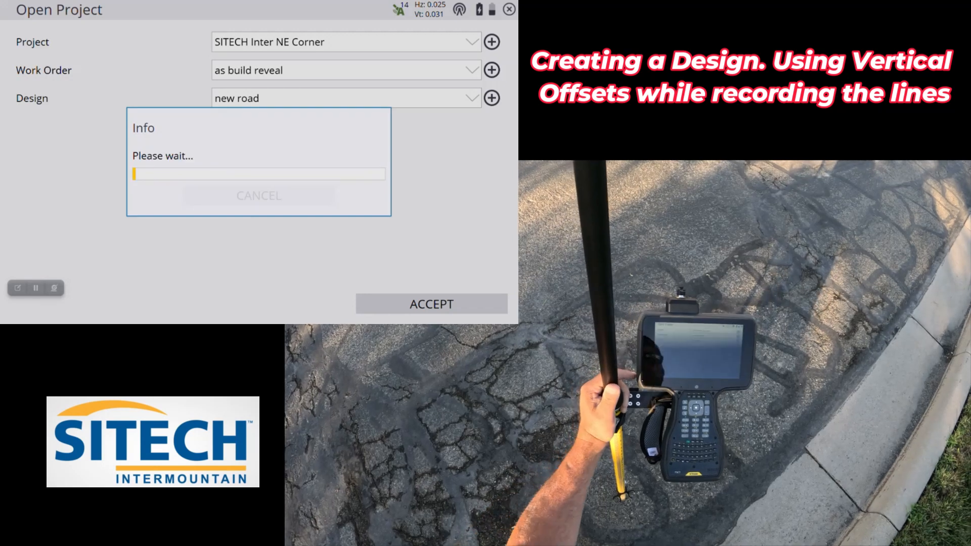
{"action": "left_click", "coordinate": [431, 303]}
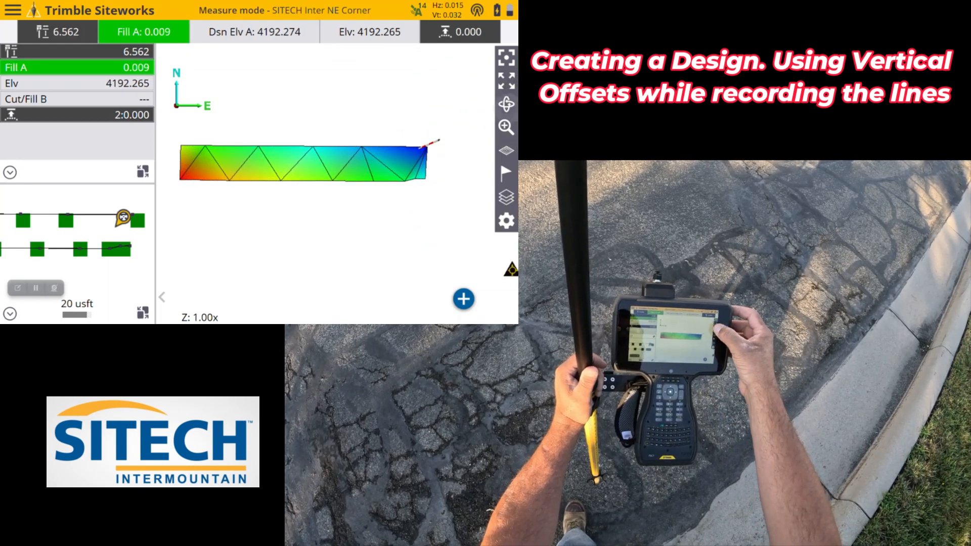
Step: Tilt the new road surface into a 3D perspective with the orbit button
{"action": "left_click", "coordinate": [506, 104]}
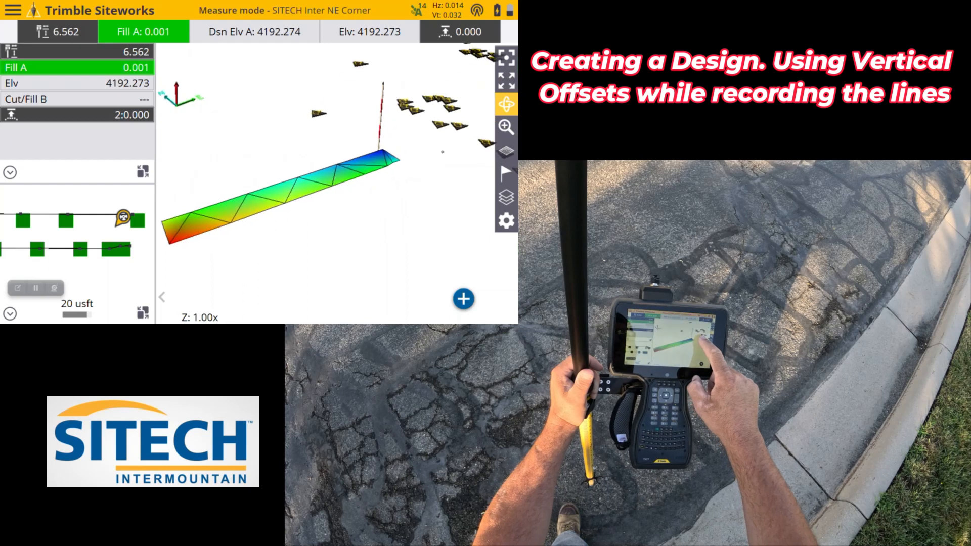